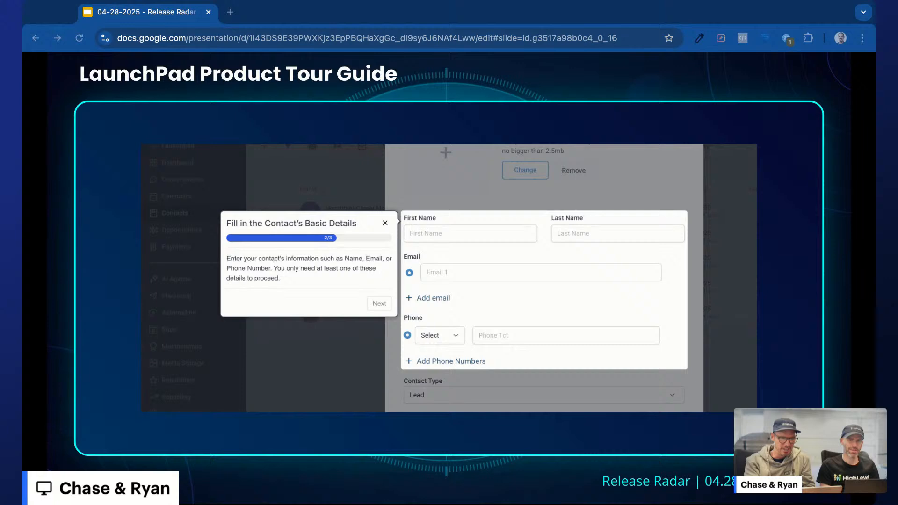
{"action": "mouse_move", "coordinate": [196, 478]}
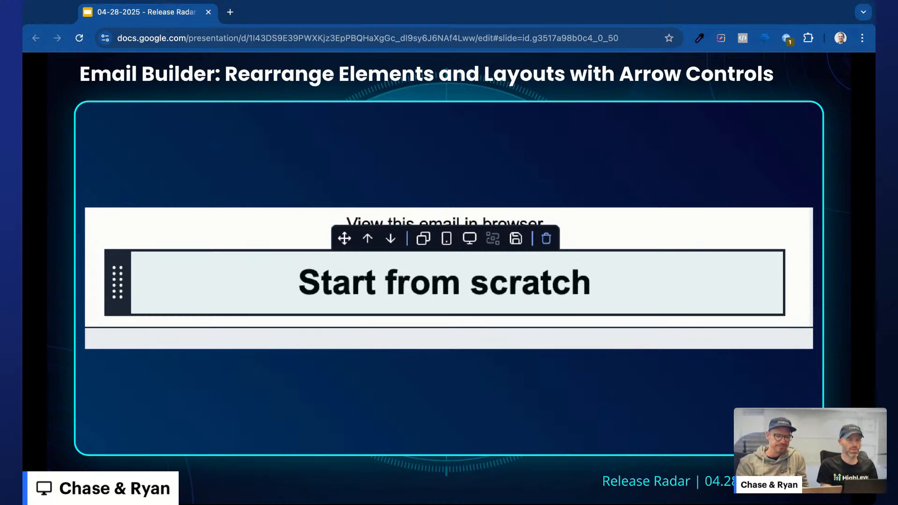
{"action": "mouse_move", "coordinate": [643, 4]}
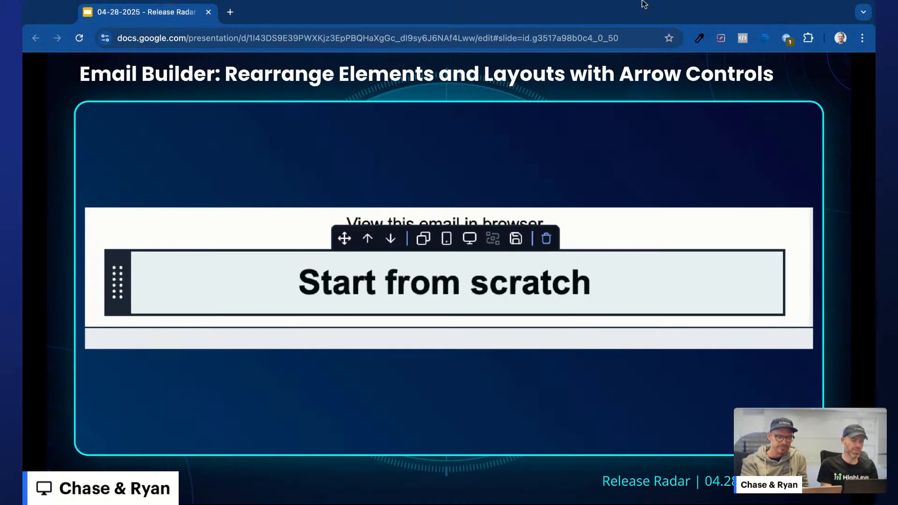
{"action": "mouse_move", "coordinate": [650, 5]}
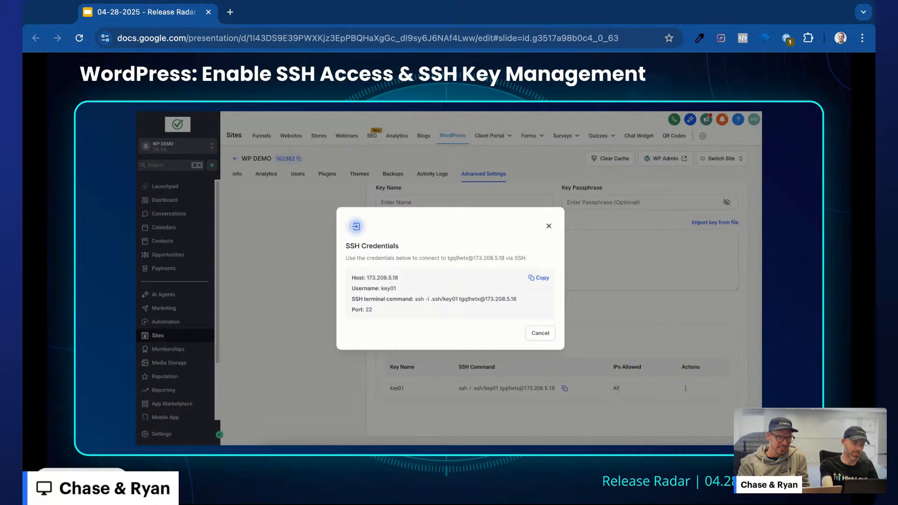
Advance the deck to the Dashboards: Reschedule Filter for Appointments slide
{"action": "key", "text": "Right"}
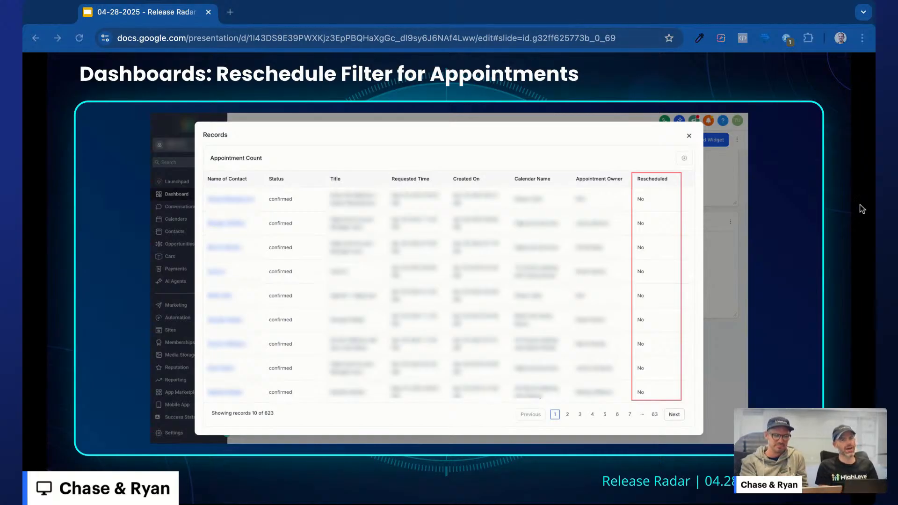
{"action": "mouse_move", "coordinate": [864, 220]}
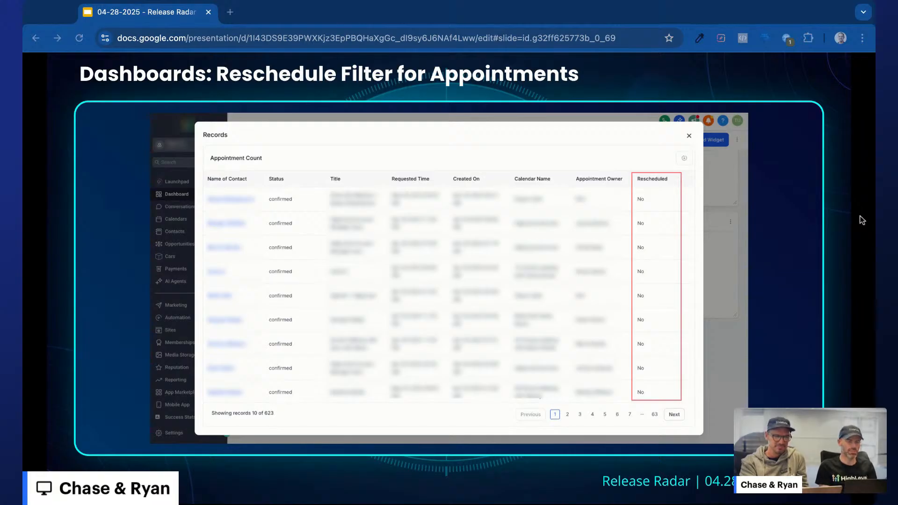
{"action": "mouse_move", "coordinate": [853, 226]}
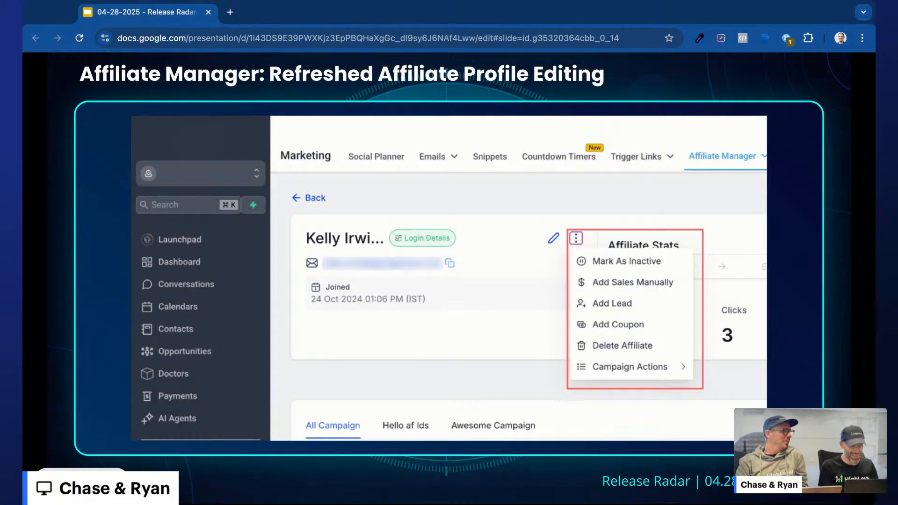
{"action": "mouse_move", "coordinate": [614, 4]}
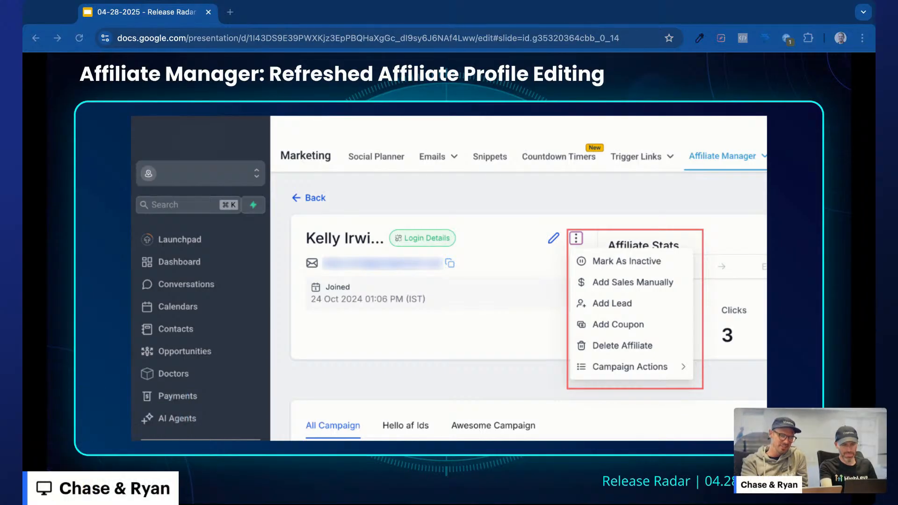
{"action": "mouse_move", "coordinate": [325, 479]}
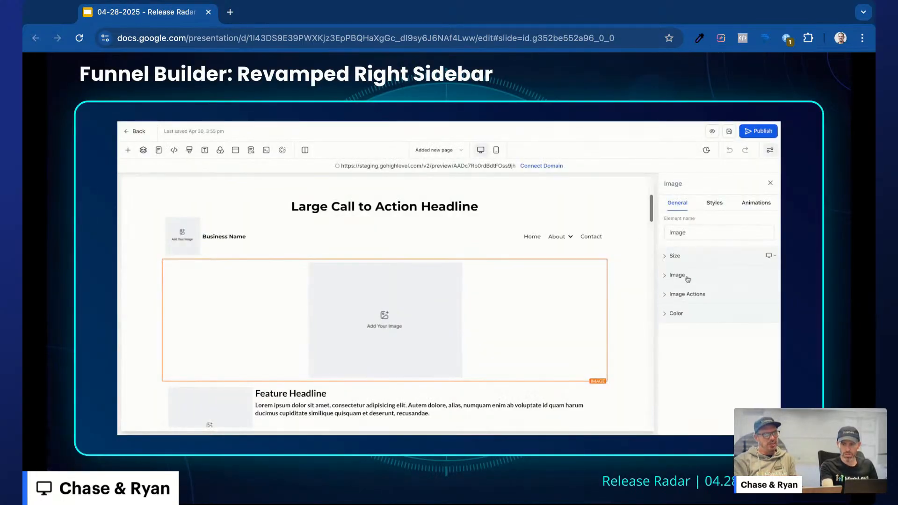
{"action": "left_click", "coordinate": [686, 294]}
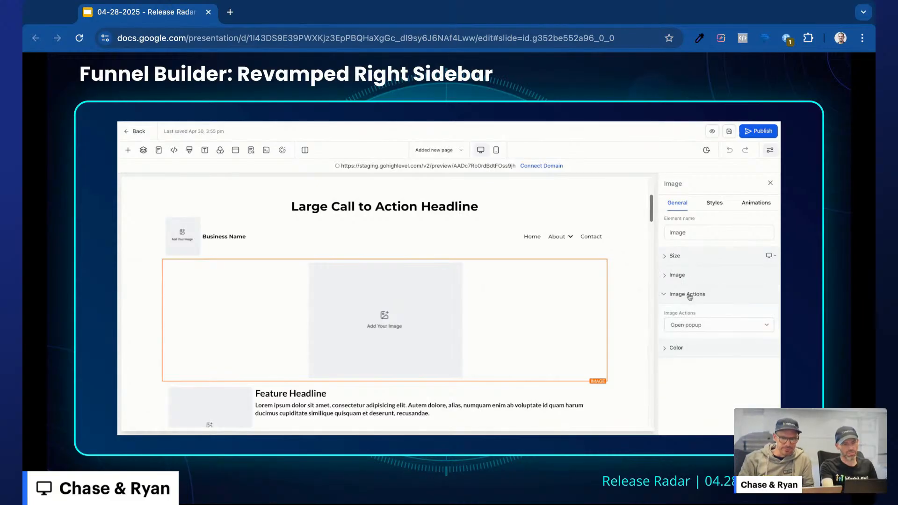
{"action": "left_click", "coordinate": [714, 202]}
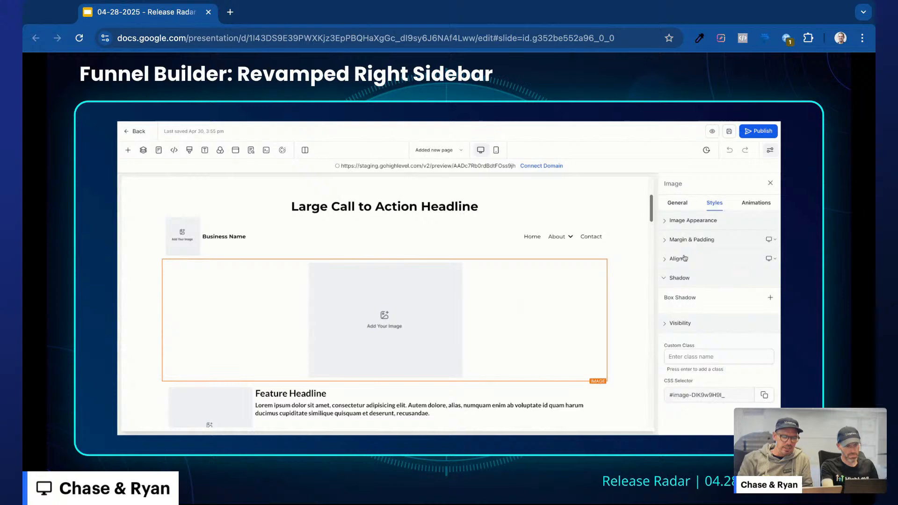
{"action": "left_click", "coordinate": [679, 278]}
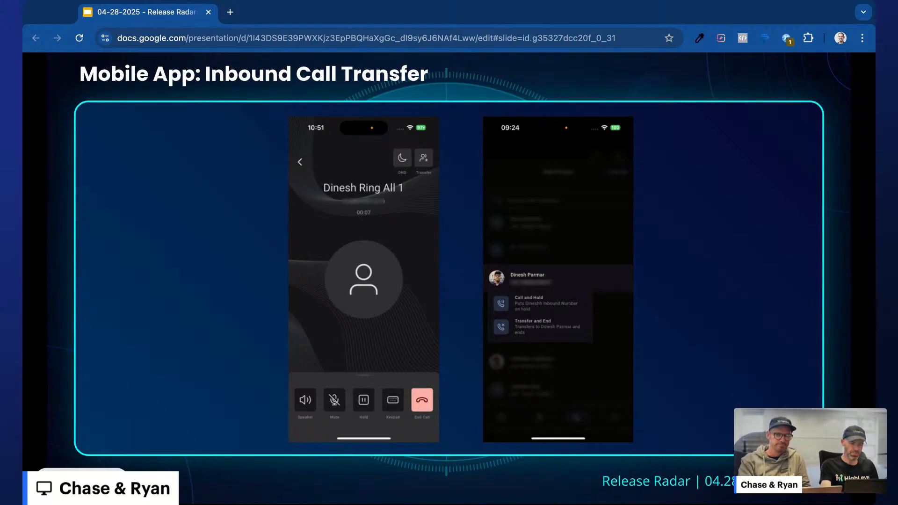
{"action": "mouse_move", "coordinate": [656, 3]}
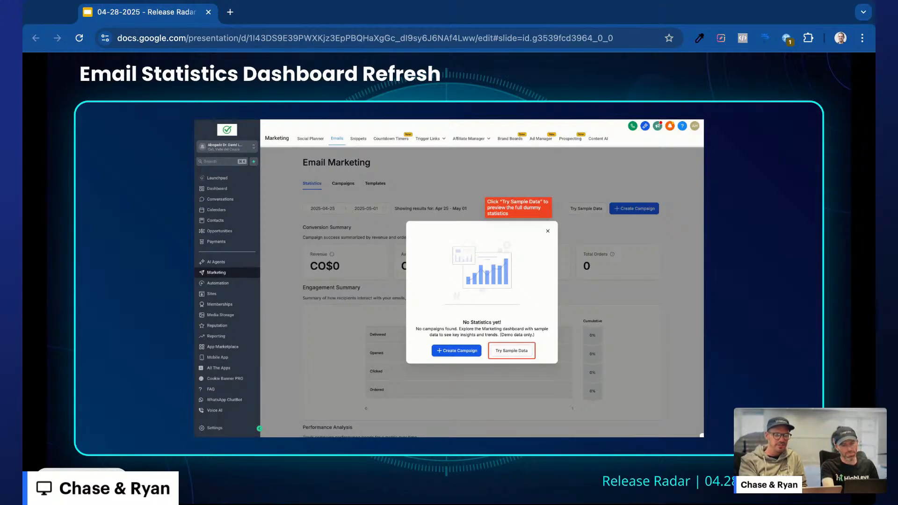
Advance past the sample-data Email Statistics Dashboard slide to the Listings CTAs-after-payment slide
{"action": "left_click", "coordinate": [511, 349]}
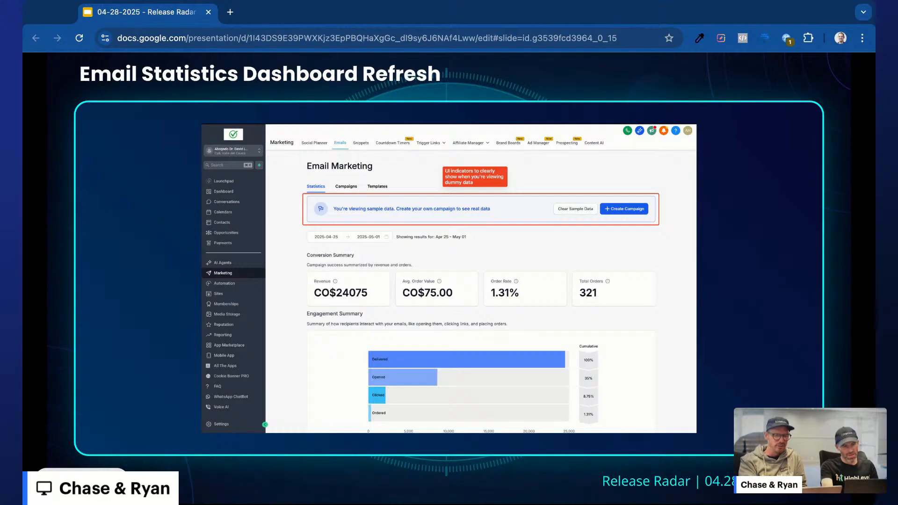
{"action": "key", "text": "Right"}
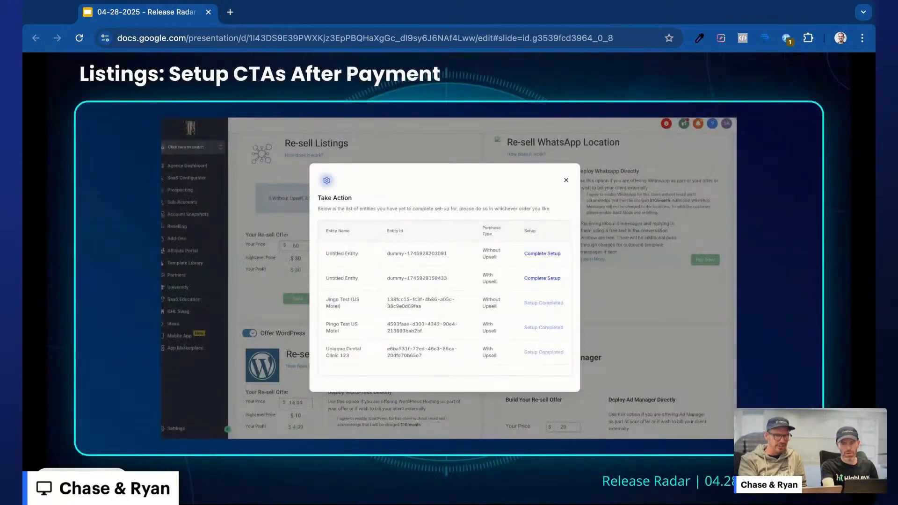
{"action": "mouse_move", "coordinate": [69, 428]}
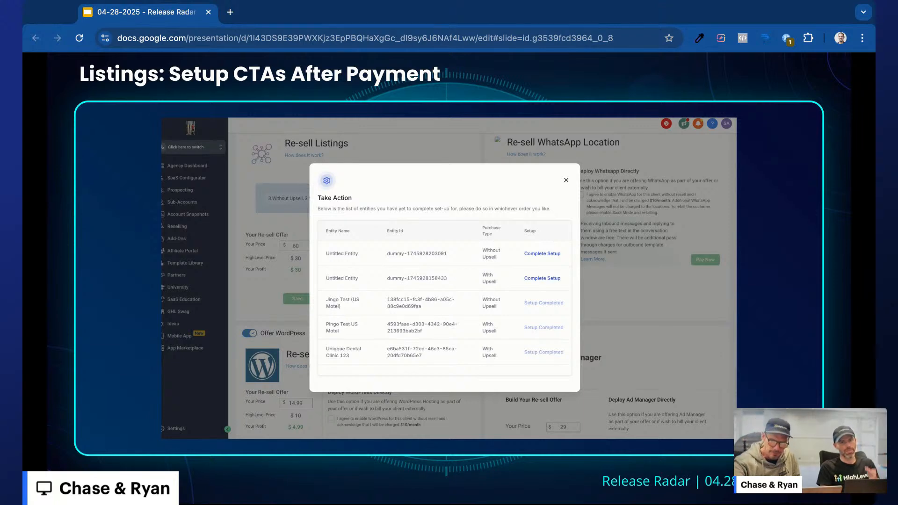
{"action": "mouse_move", "coordinate": [510, 196]}
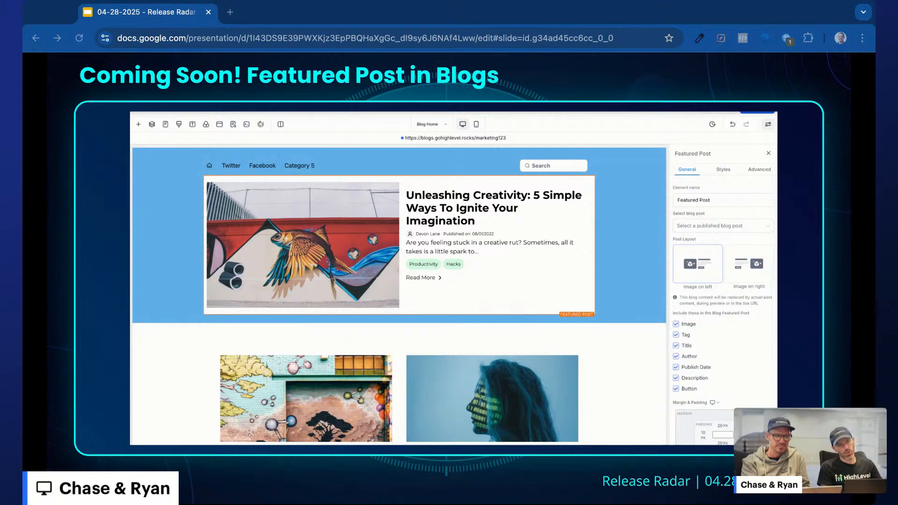
{"action": "mouse_move", "coordinate": [212, 482]}
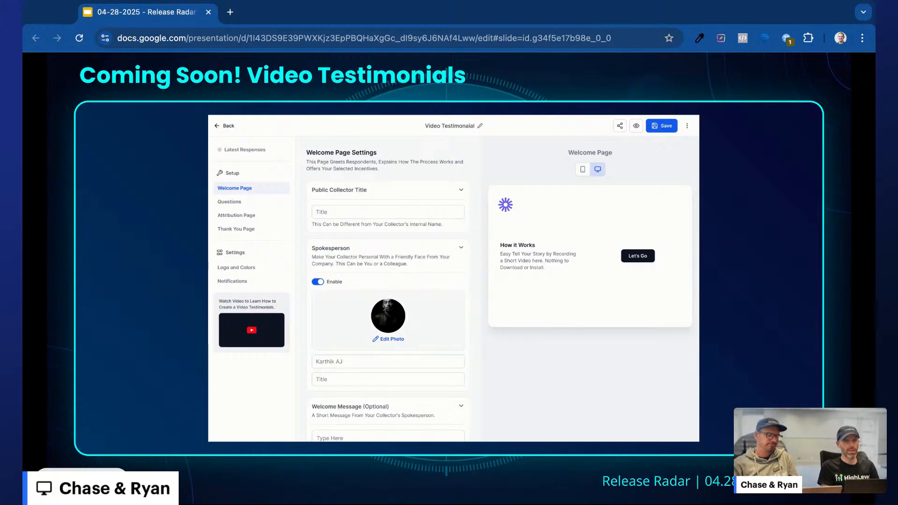
{"action": "mouse_move", "coordinate": [178, 411]}
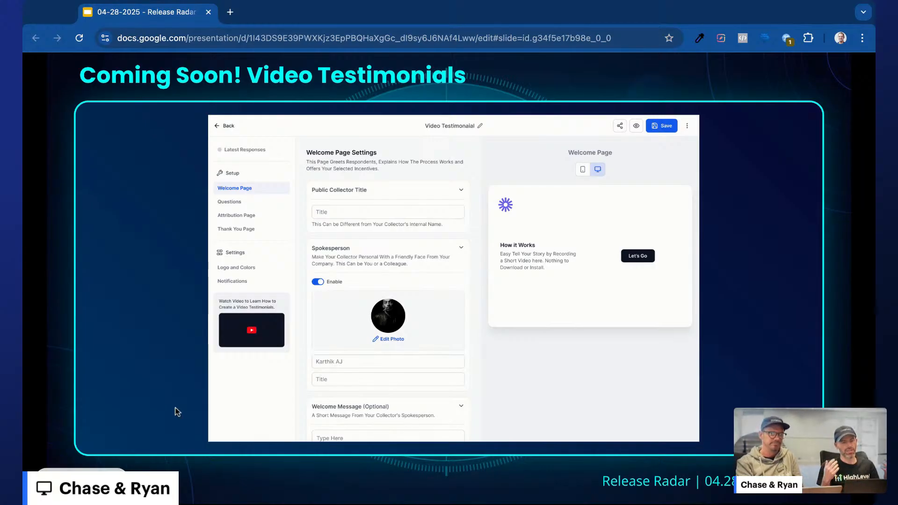
{"action": "mouse_move", "coordinate": [607, 5]}
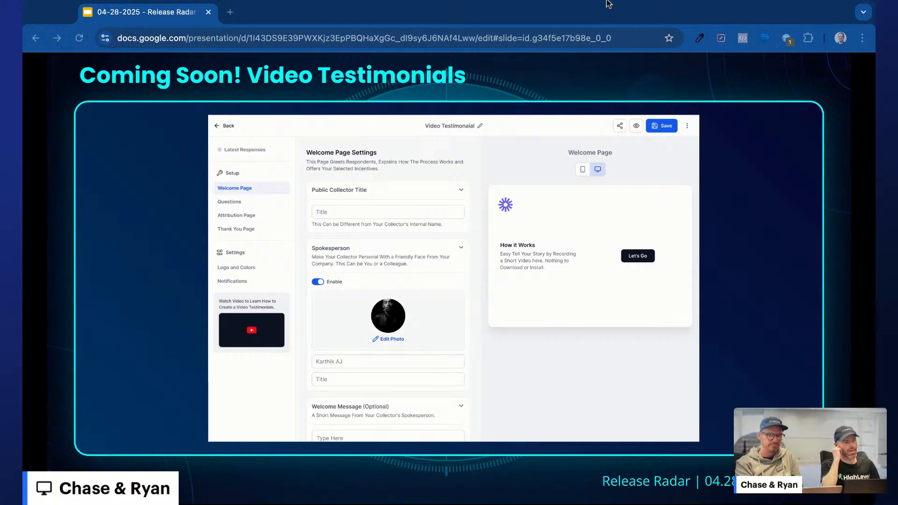